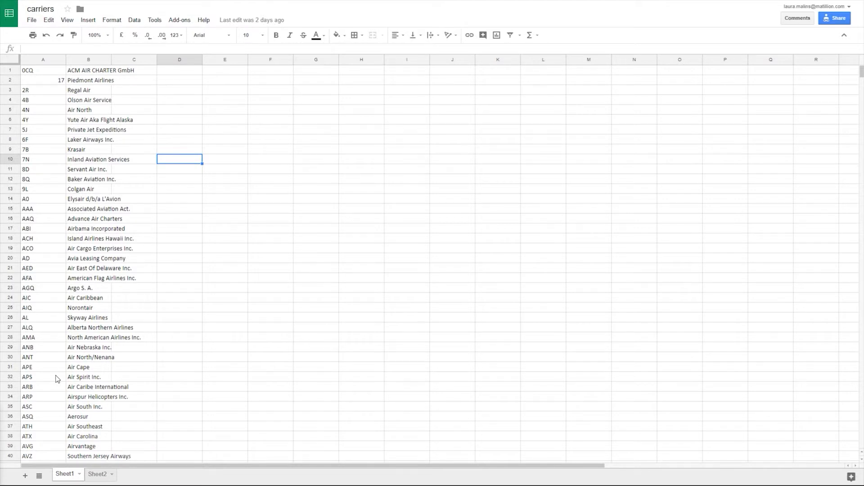
pyautogui.moveTo(52, 154)
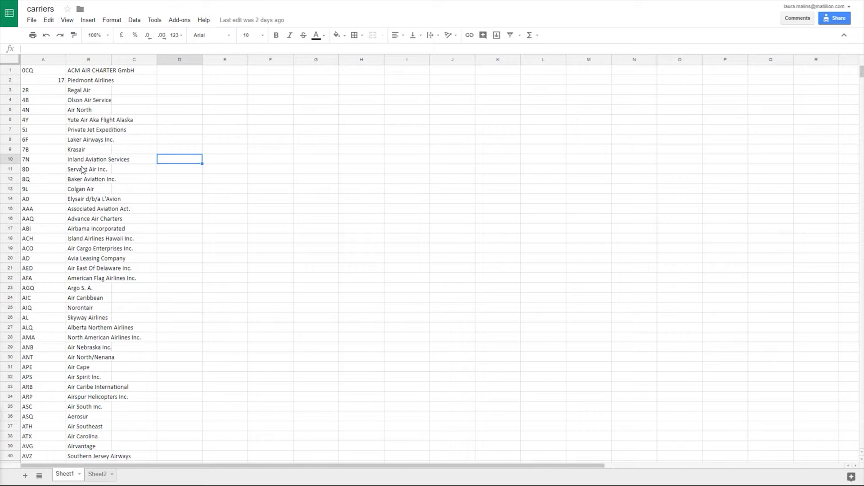
pyautogui.moveTo(352, 166)
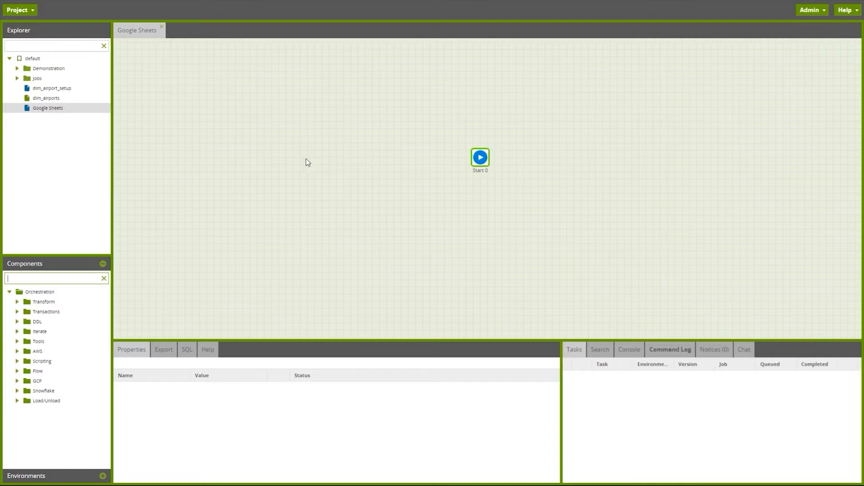
pyautogui.moveTo(261, 172)
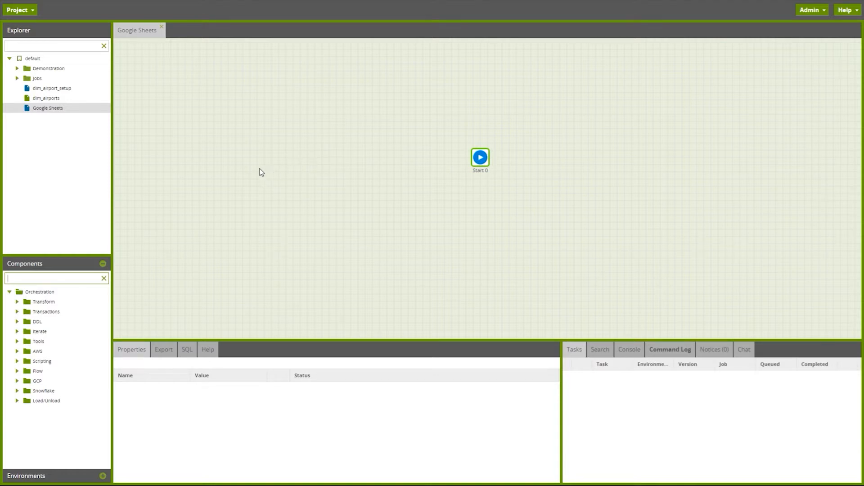
pyautogui.moveTo(246, 204)
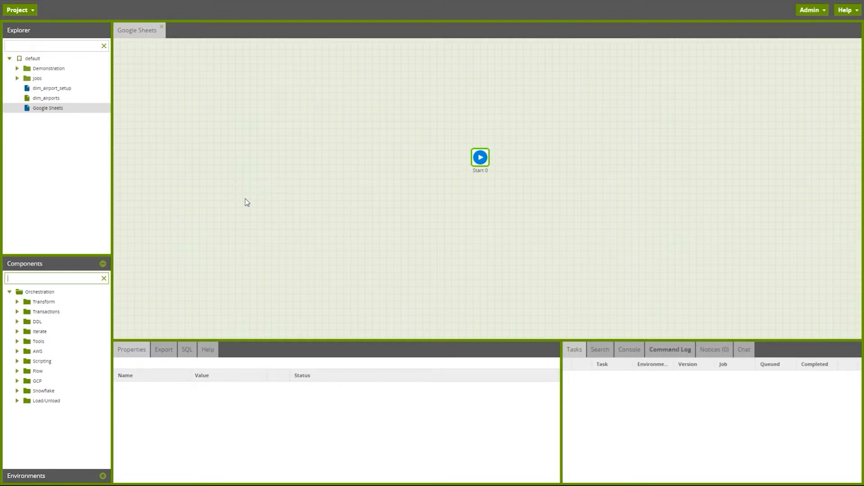
pyautogui.moveTo(63, 476)
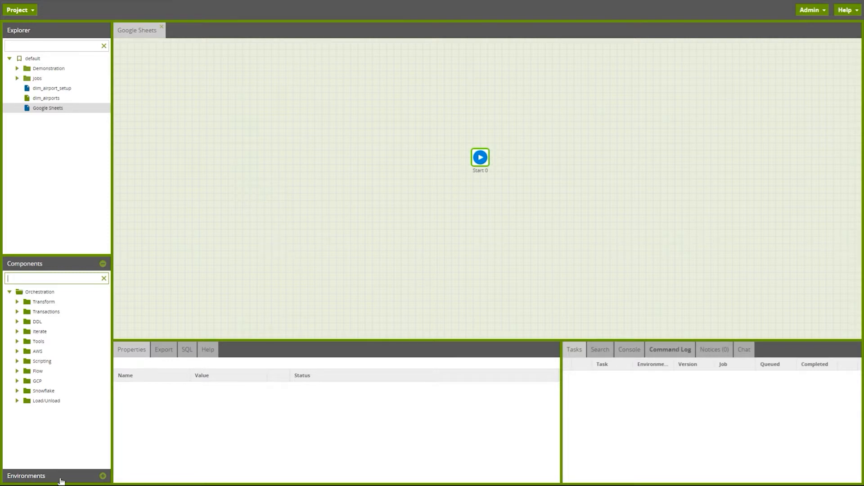
# Step: Place a Google Sheets Query from Document & File Formats and connect Start 0 to it
pyautogui.click(17, 400)
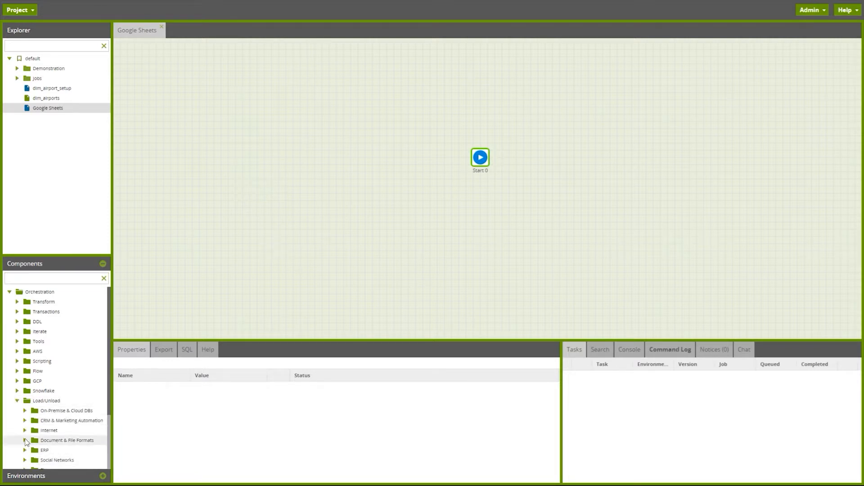
pyautogui.click(25, 440)
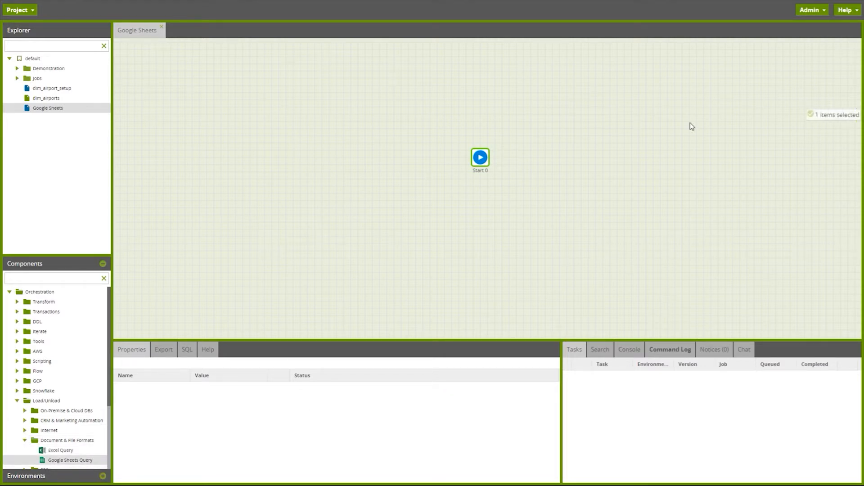
pyautogui.moveTo(71, 459); pyautogui.dragTo(551, 157)
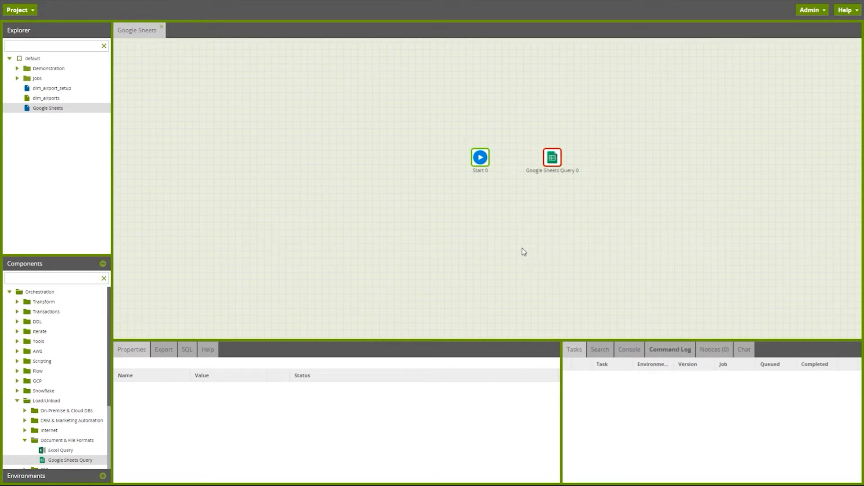
pyautogui.click(479, 158)
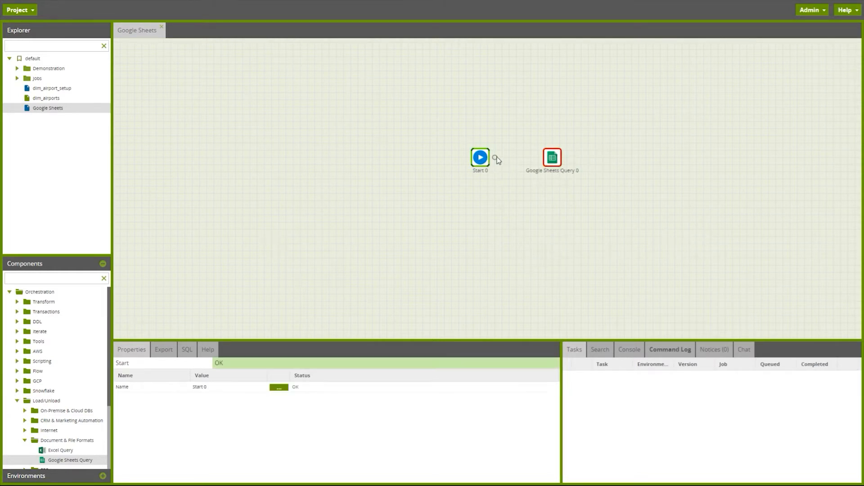
pyautogui.moveTo(489, 157); pyautogui.dragTo(551, 157)
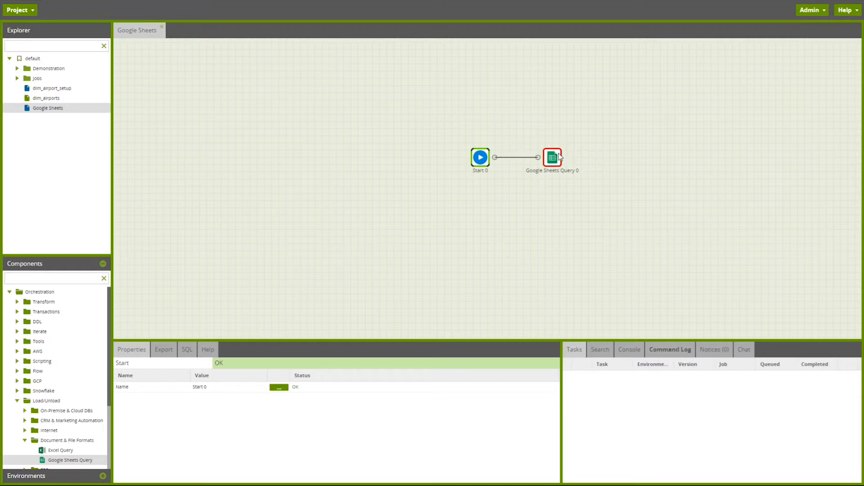
pyautogui.click(551, 157)
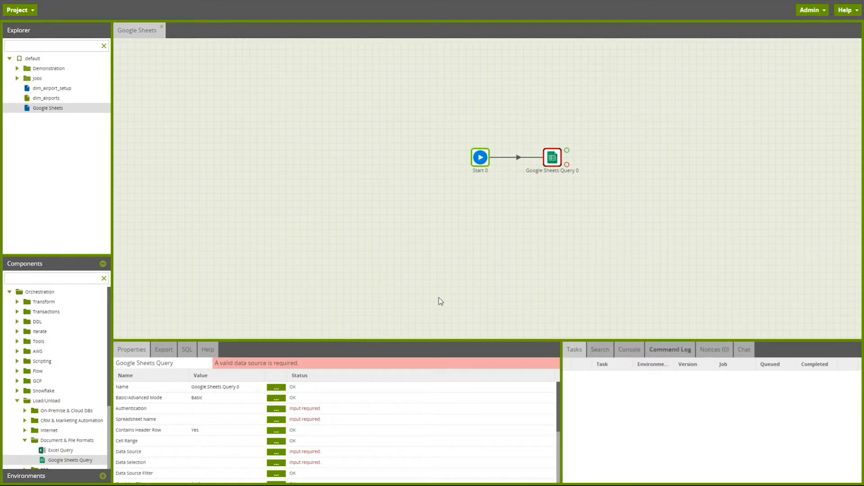
# Step: Set Authentication to the saved Laura Google account, Spreadsheet Name to carriers, and Contains Header Row to No
pyautogui.click(276, 408)
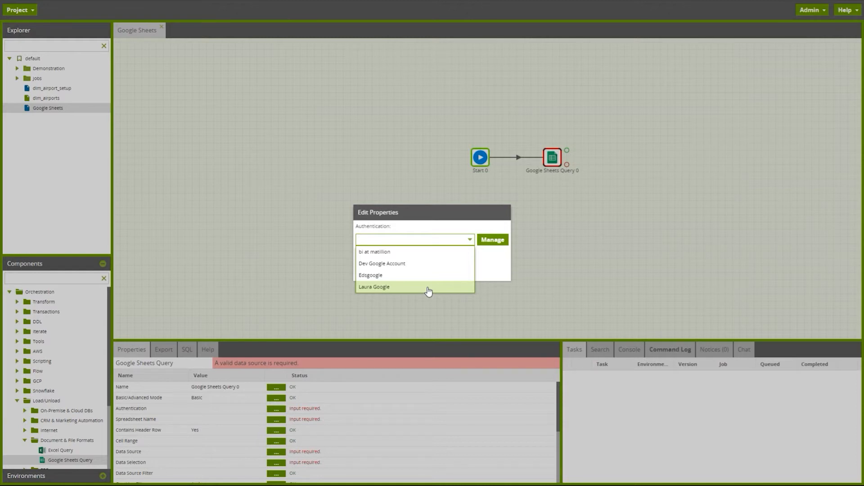
pyautogui.click(373, 287)
pyautogui.write('carrier')
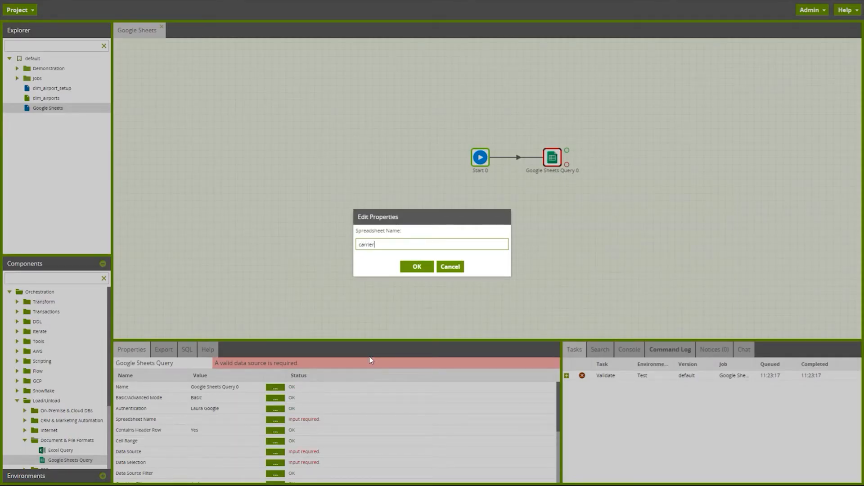
pyautogui.write('s')
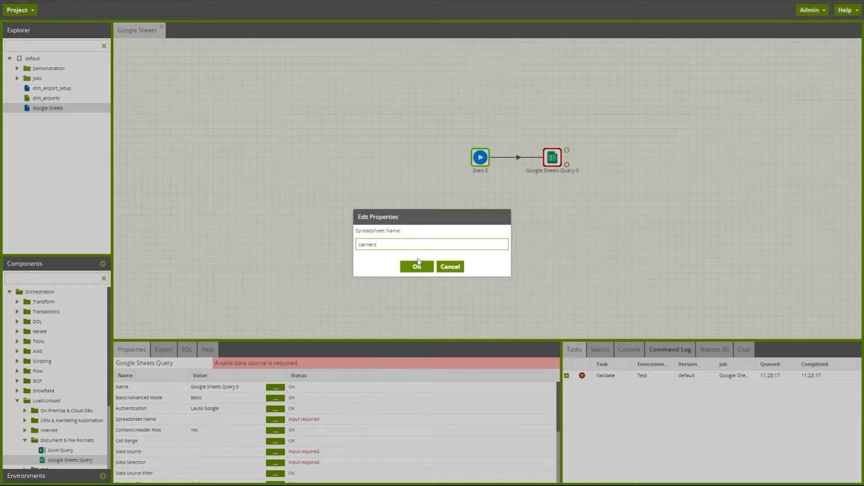
pyautogui.click(416, 266)
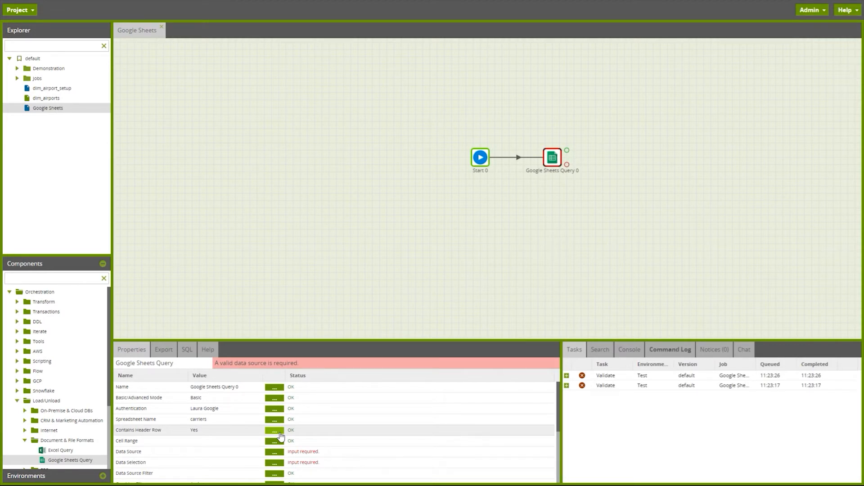
pyautogui.click(274, 430)
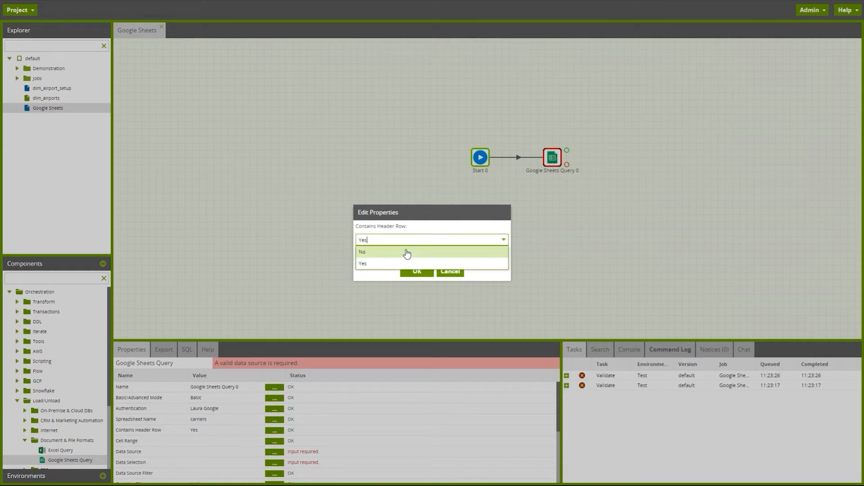
pyautogui.click(362, 251)
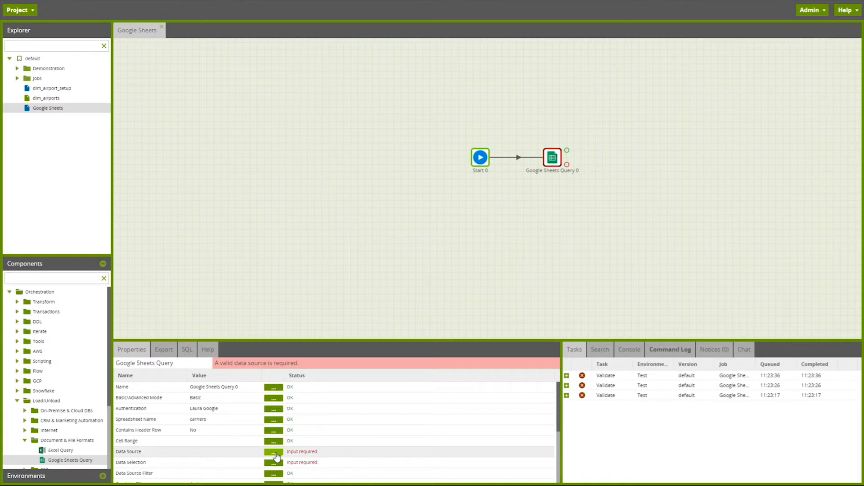
# Step: Choose Sheet1 as the Google Sheets Query's Data Source
pyautogui.click(272, 451)
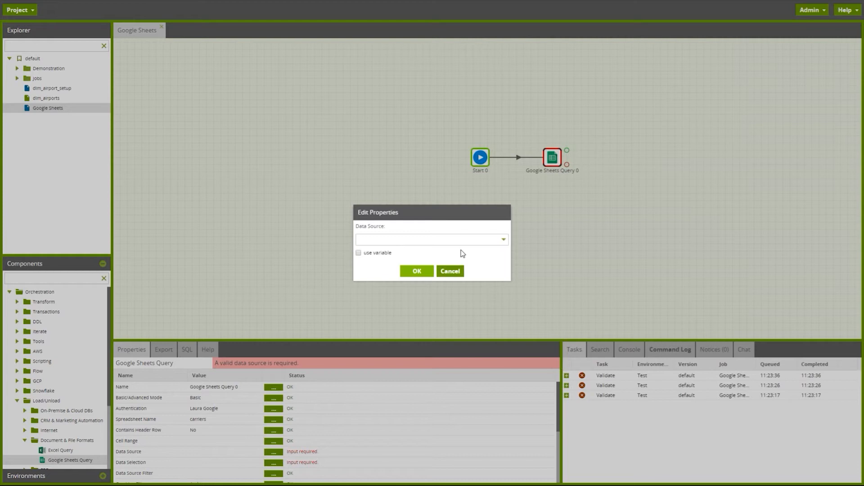
pyautogui.click(430, 239)
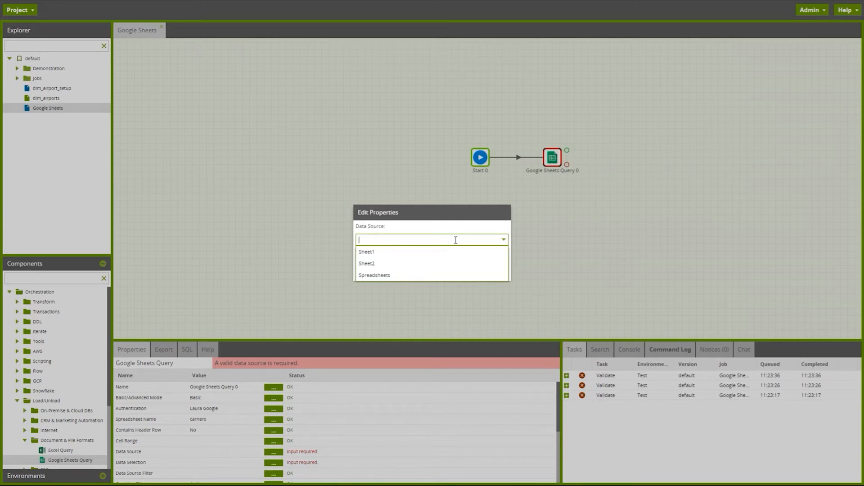
pyautogui.moveTo(434, 253)
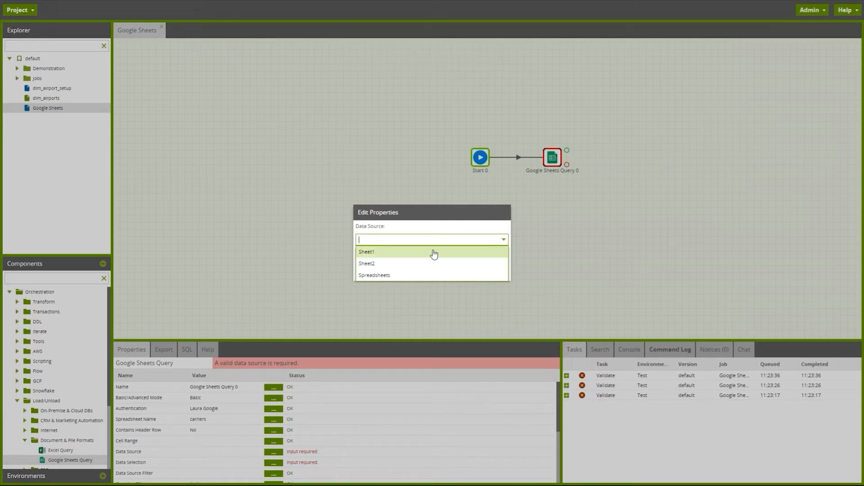
pyautogui.moveTo(413, 279)
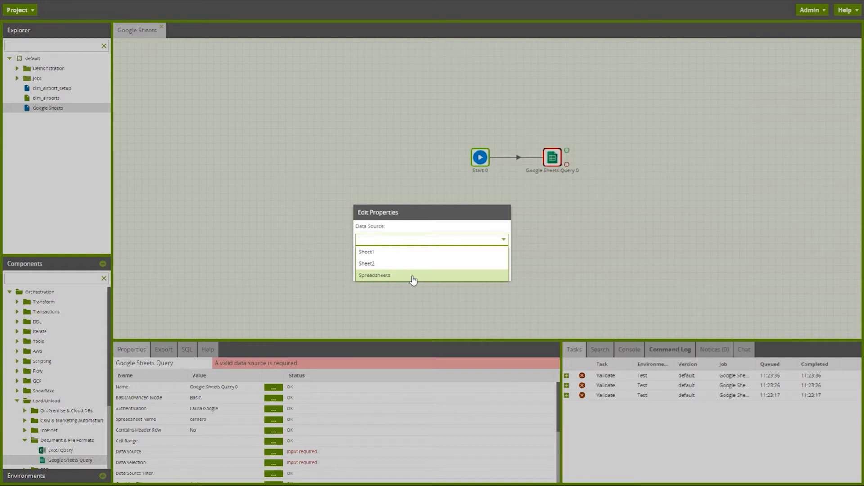
pyautogui.moveTo(424, 255)
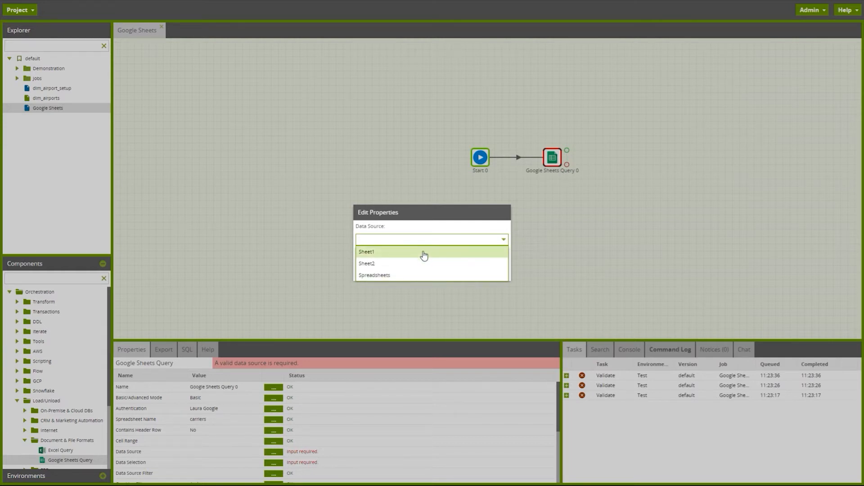
pyautogui.click(367, 251)
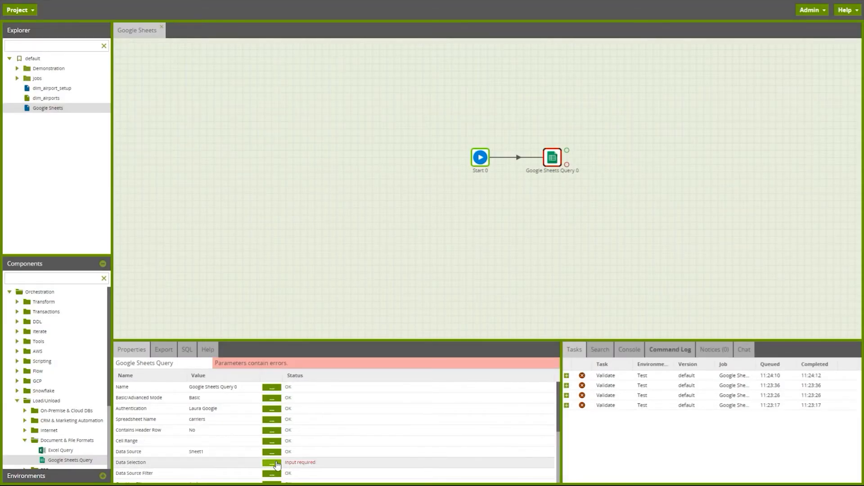
# Step: In Data Selection, add all columns Id, A and B
pyautogui.click(271, 463)
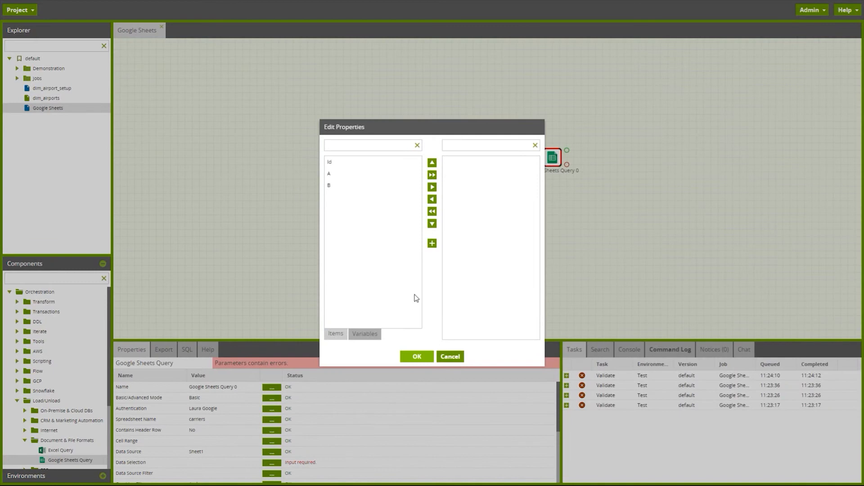
pyautogui.moveTo(399, 284)
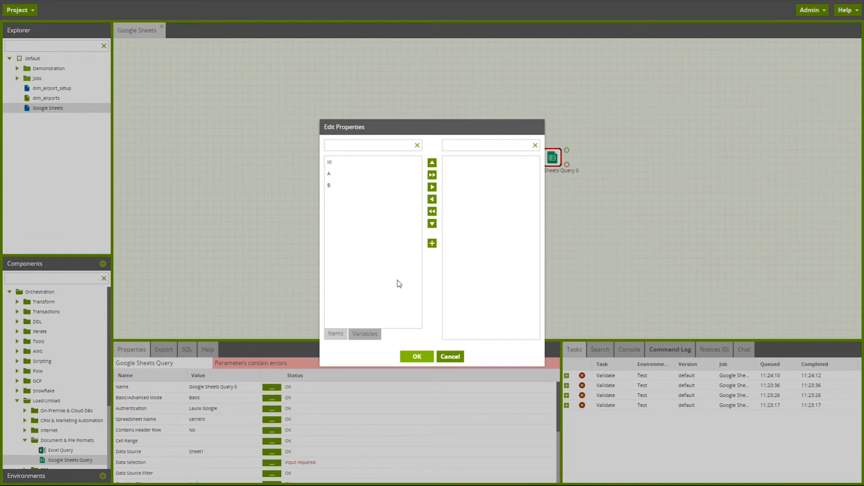
pyautogui.moveTo(431, 187)
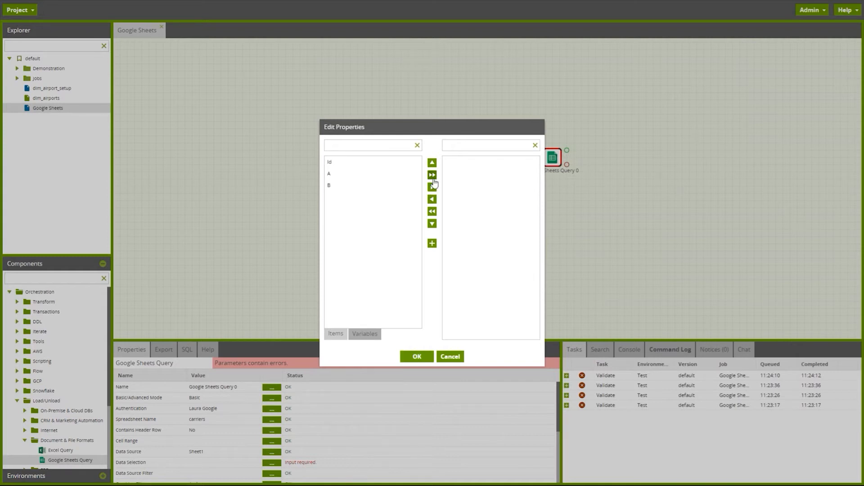
pyautogui.click(431, 174)
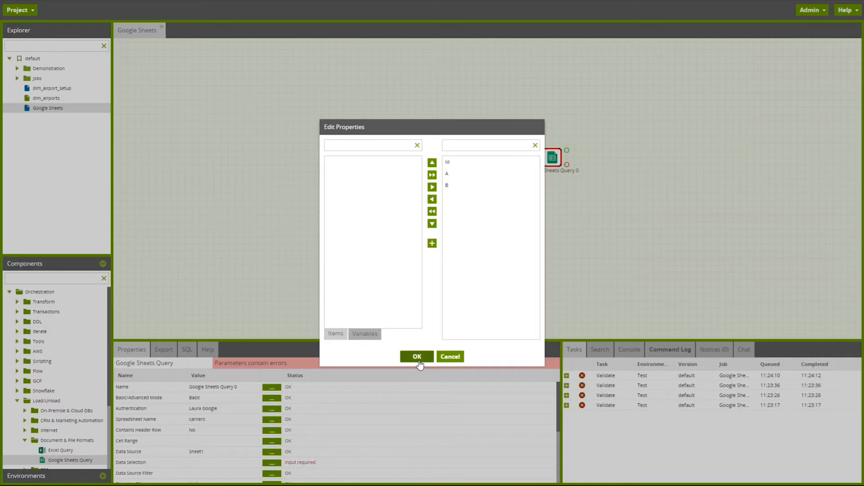
pyautogui.click(417, 356)
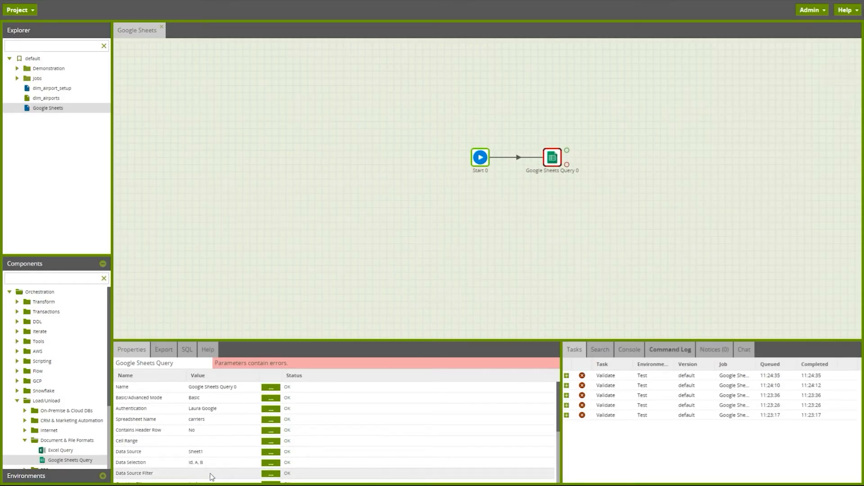
# Step: Clear the query's Limit property
pyautogui.scroll(-3)
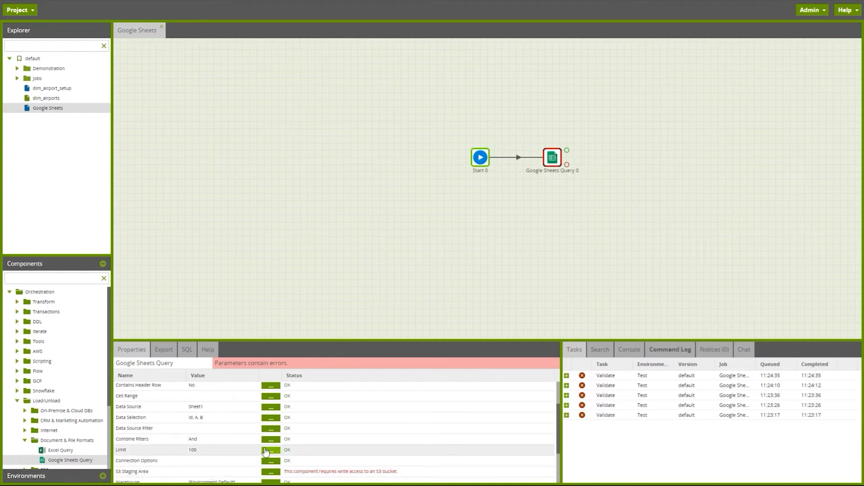
pyautogui.click(271, 450)
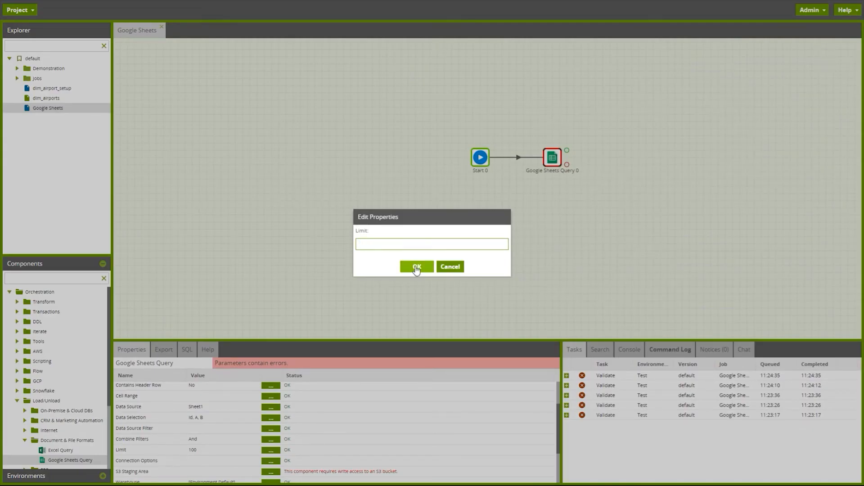
pyautogui.click(417, 267)
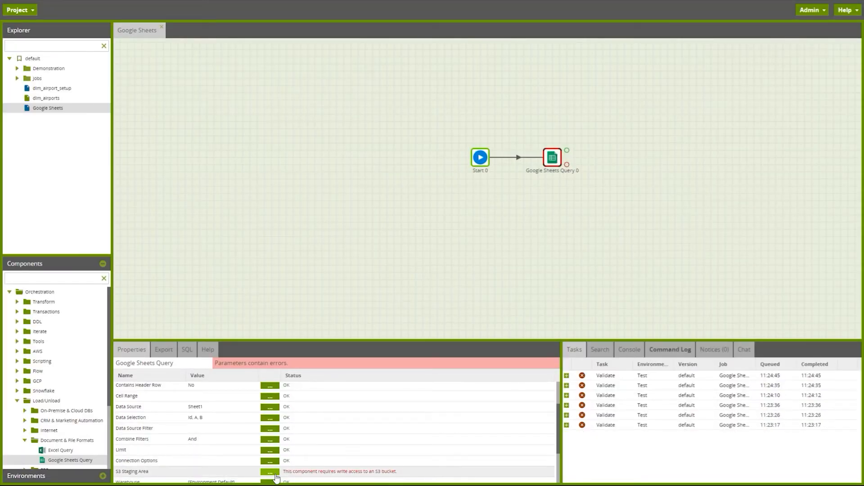
# Step: Set S3 Staging Area to the test bucket matching 'laur'
pyautogui.click(269, 472)
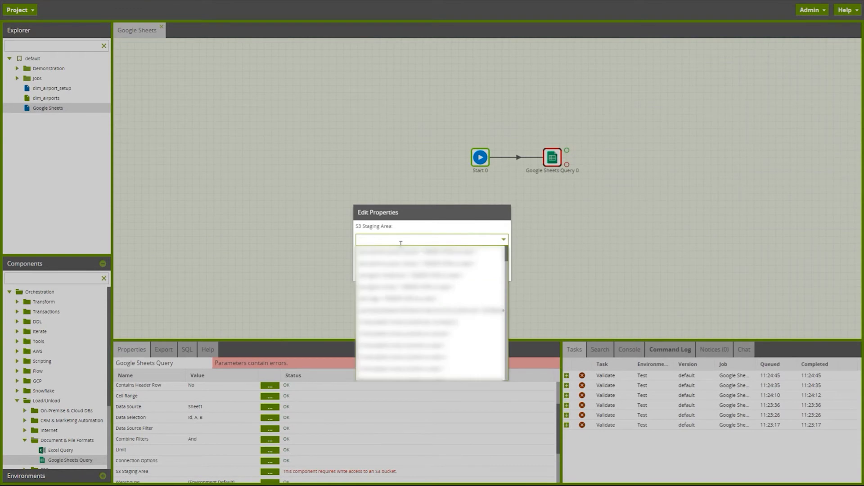
pyautogui.write('laur')
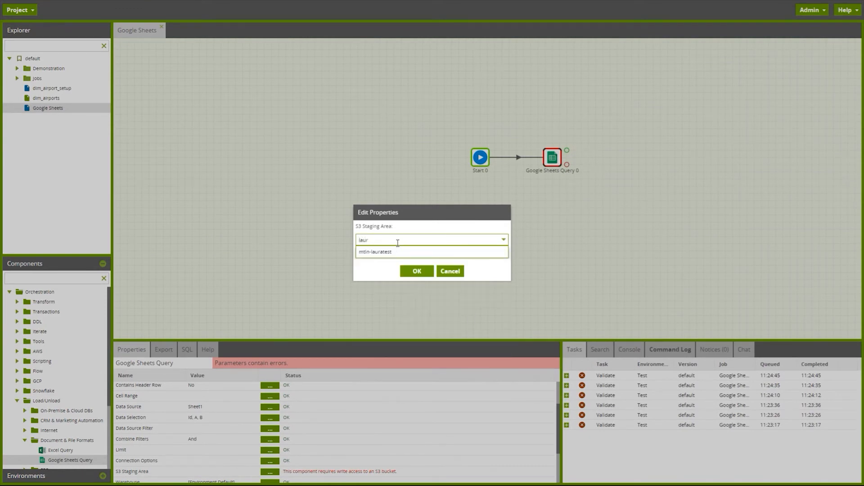
pyautogui.click(417, 271)
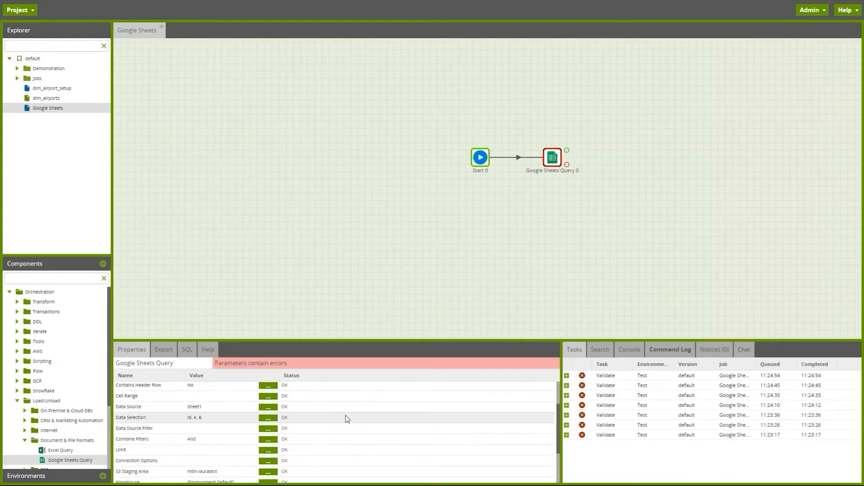
pyautogui.scroll(-3)
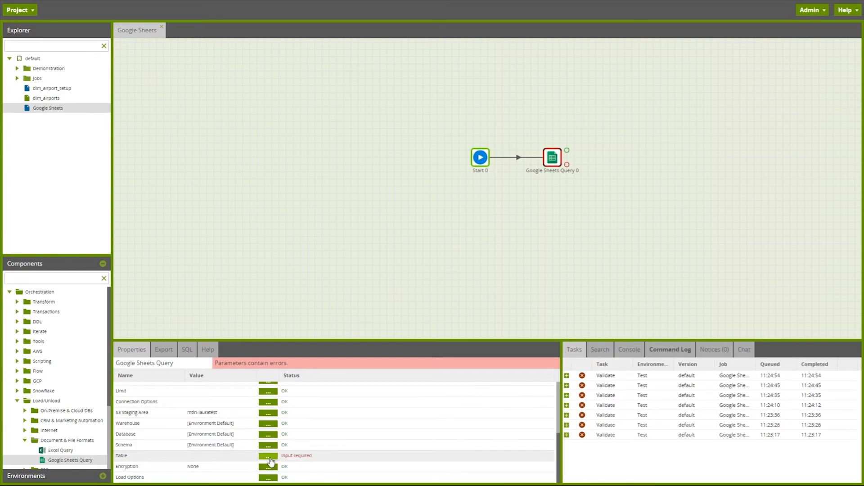
# Step: Set the Table property to google_sheets_carriers
pyautogui.click(267, 455)
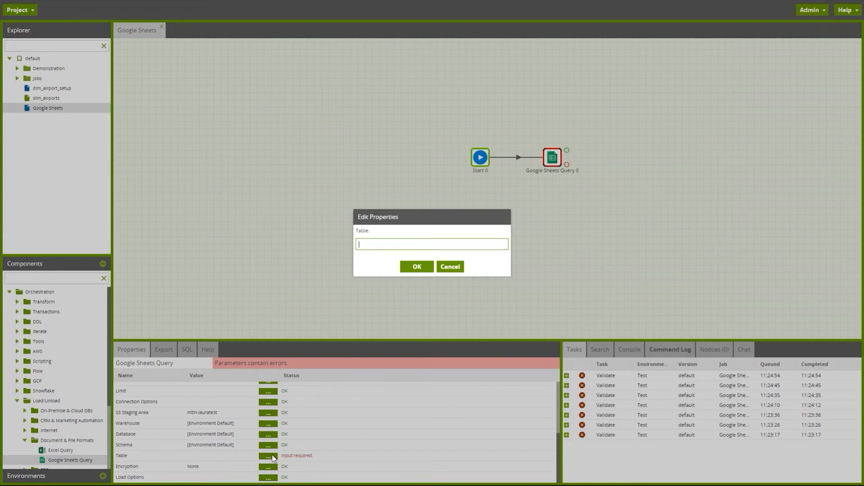
pyautogui.write('google_sheets_carriers')
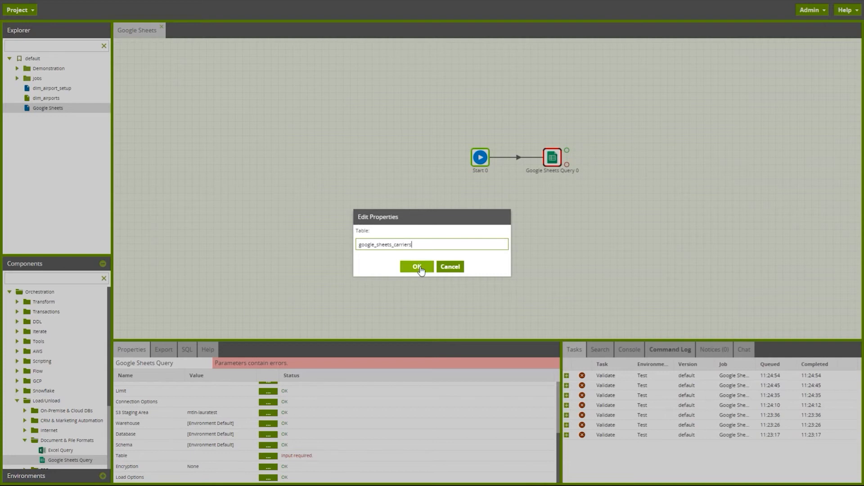
pyautogui.click(416, 266)
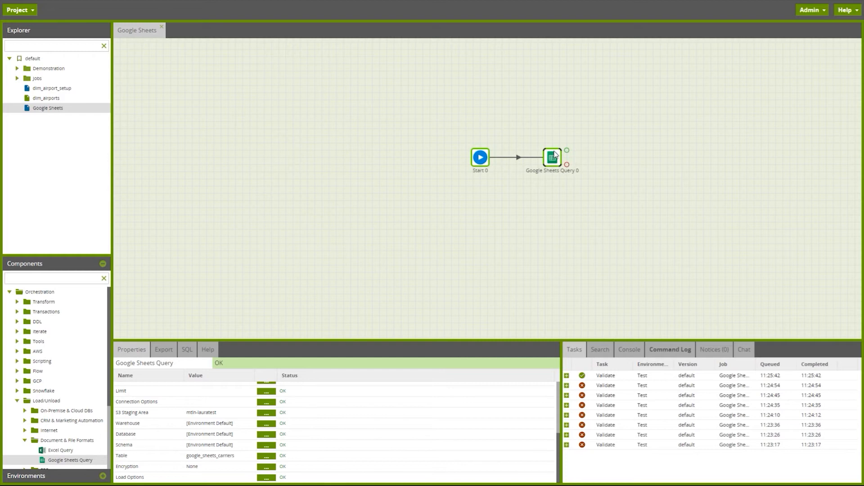
# Step: Run the Google Sheets orchestration job
pyautogui.click(479, 157)
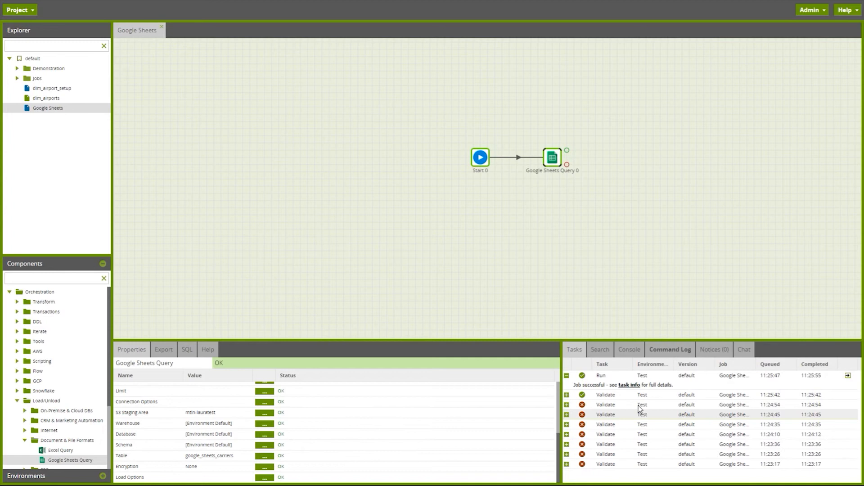
pyautogui.moveTo(633, 387)
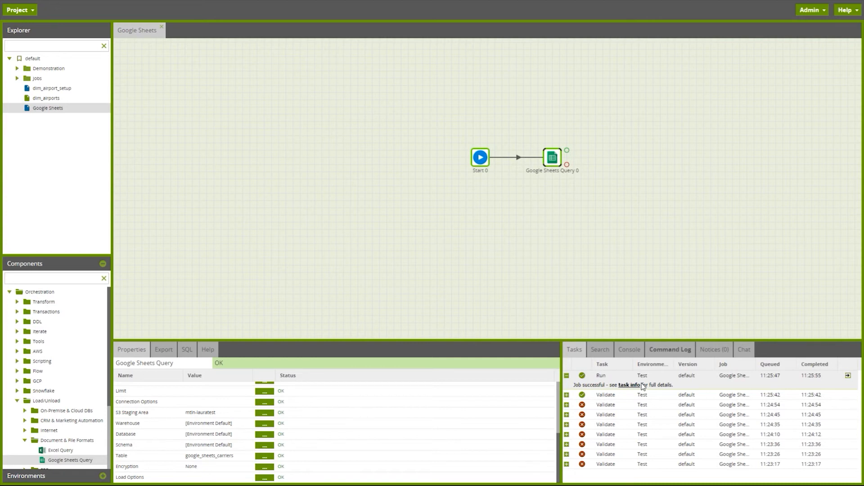
pyautogui.moveTo(802, 386)
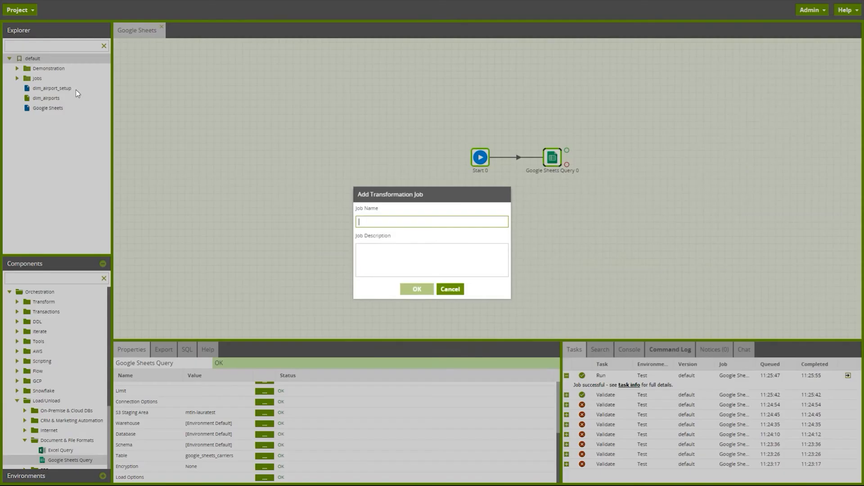
# Step: Open the 'Google Sheets view data' transformation job and expand the Data components
pyautogui.write('Google Sheets view')
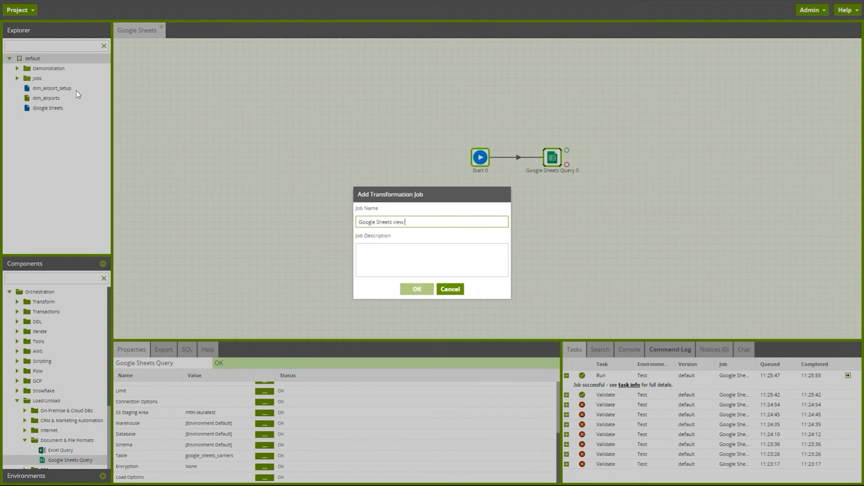
pyautogui.write('data')
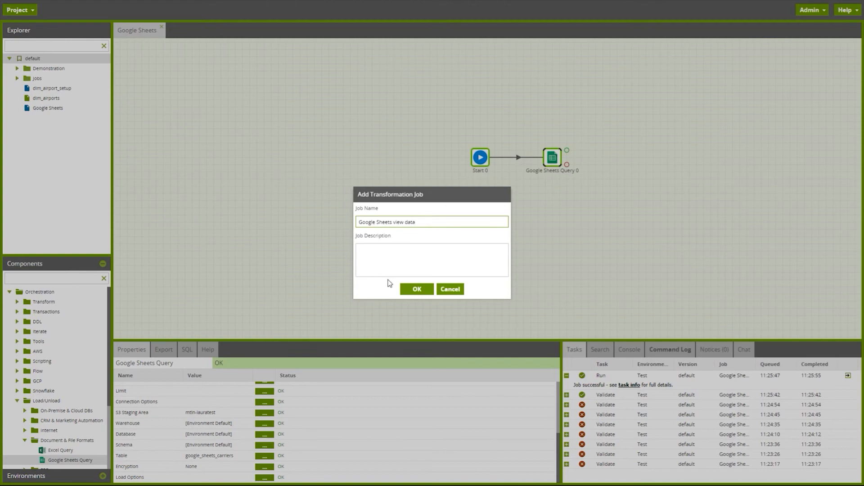
pyautogui.click(416, 289)
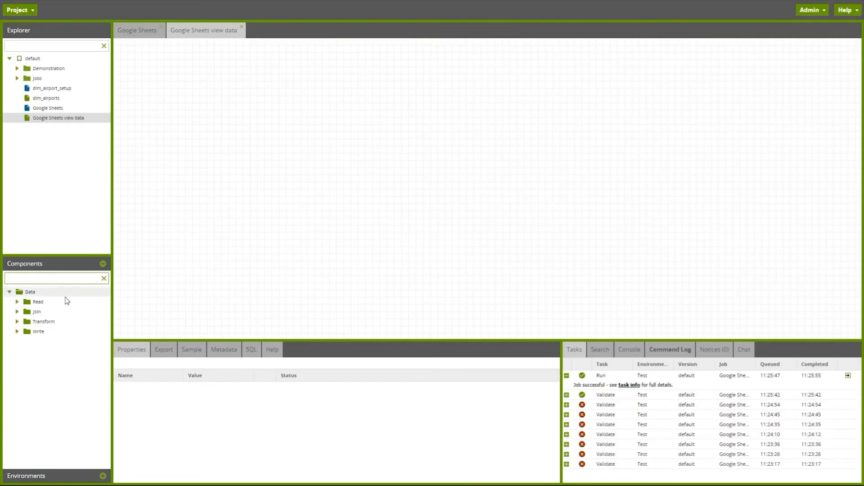
# Step: Add a Table Input to the canvas reading table google_sheets_carriers
pyautogui.click(18, 302)
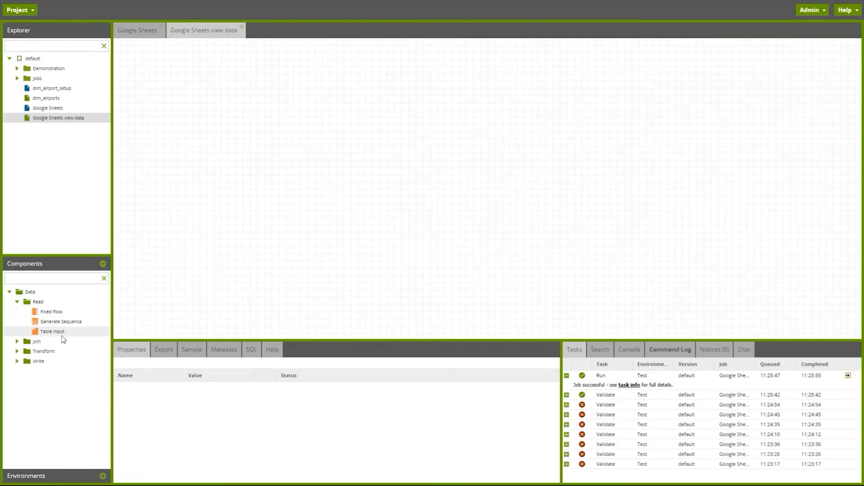
pyautogui.moveTo(52, 332); pyautogui.dragTo(394, 168)
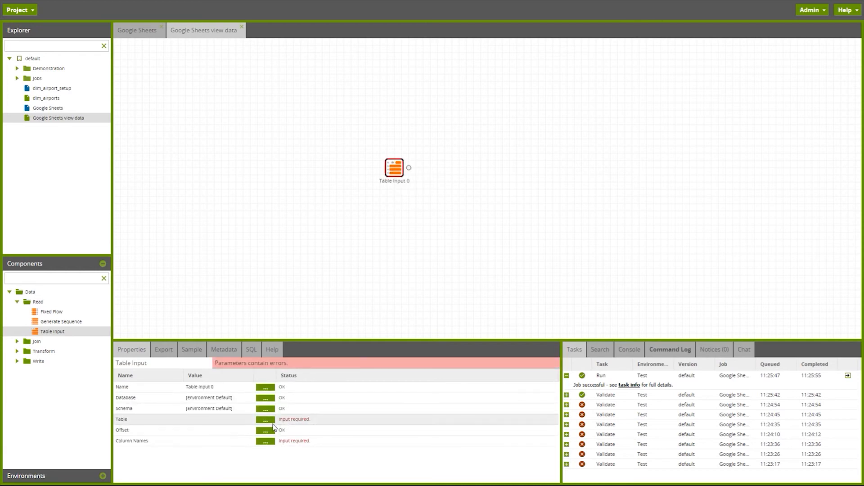
pyautogui.click(265, 419)
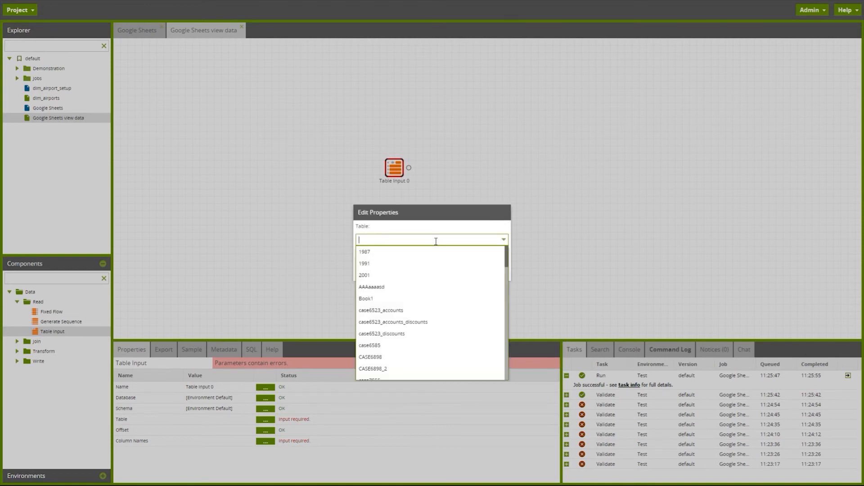
pyautogui.write('goog')
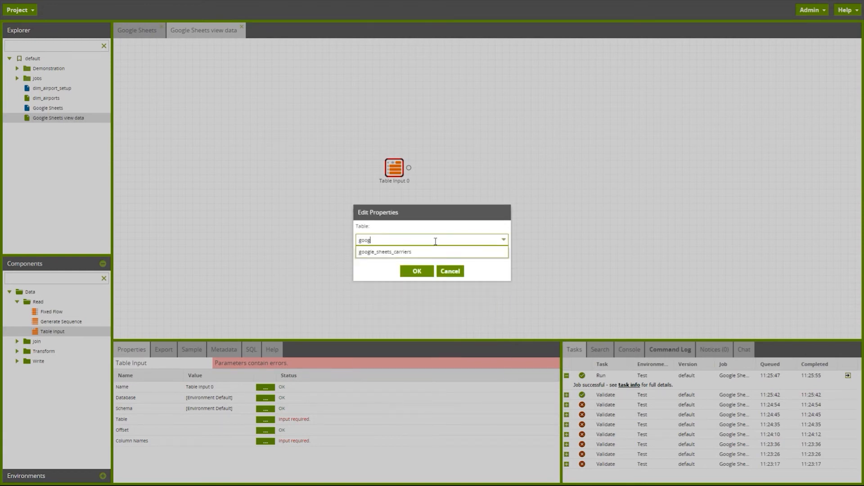
pyautogui.moveTo(439, 255)
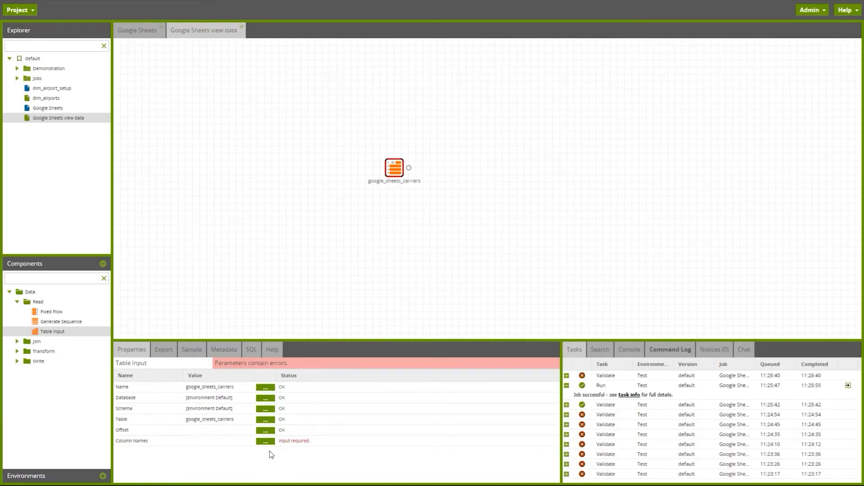
# Step: Select all columns Id, A and B in the Table Input's Column Names
pyautogui.click(264, 440)
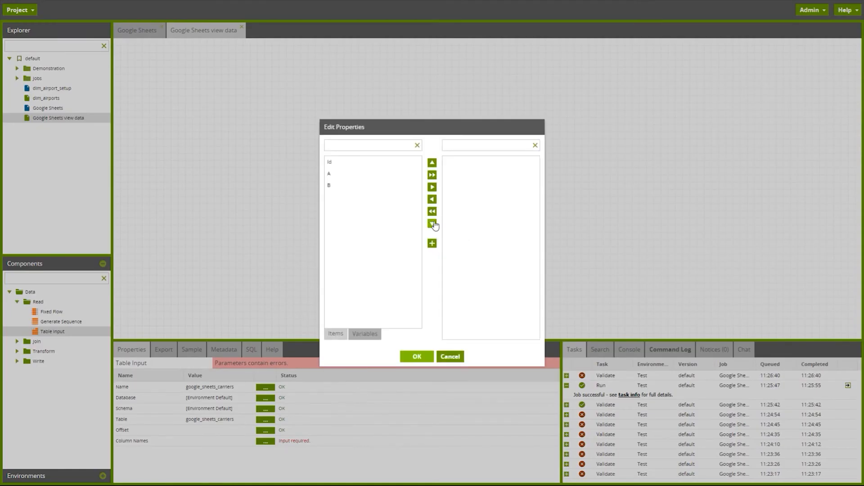
pyautogui.click(431, 174)
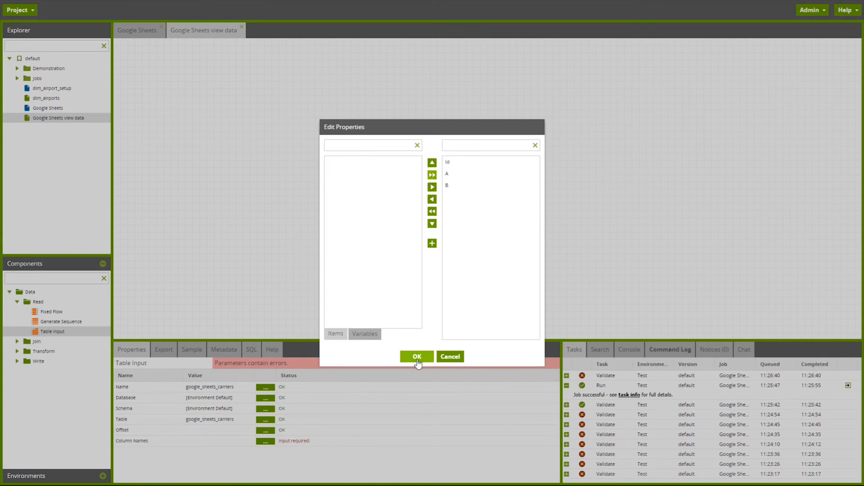
pyautogui.click(417, 356)
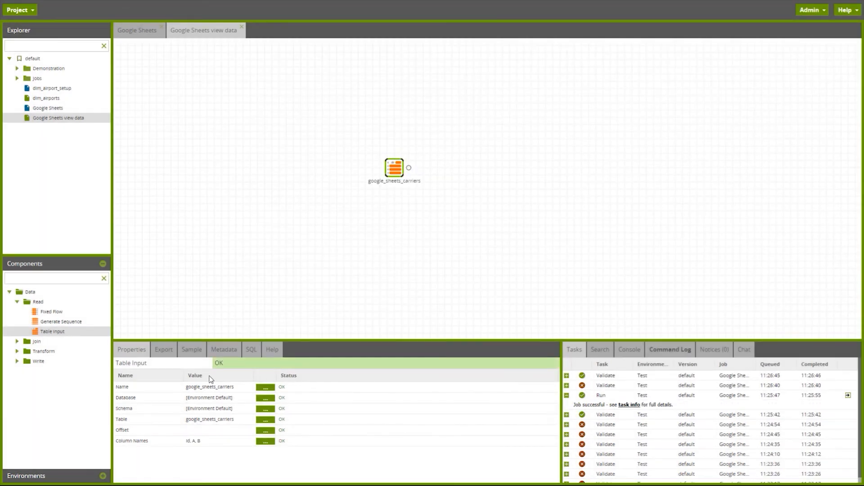
# Step: Load sample data rows from the google_sheets_carriers Table Input
pyautogui.click(191, 350)
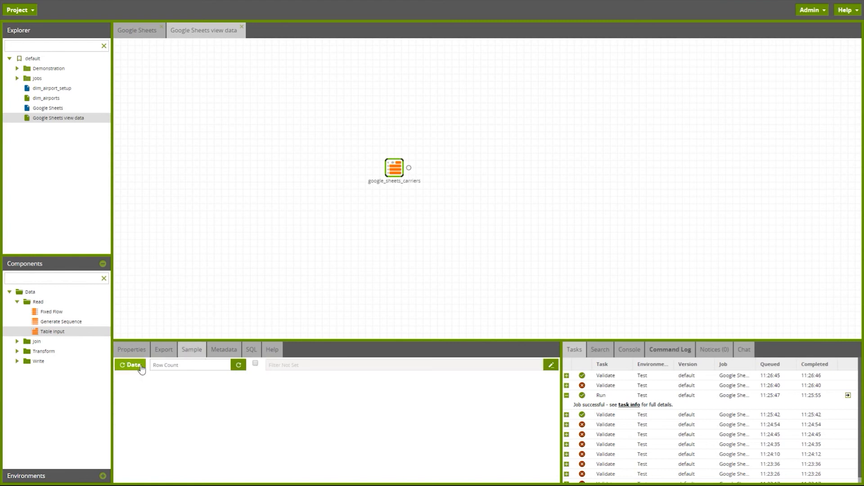
pyautogui.click(130, 365)
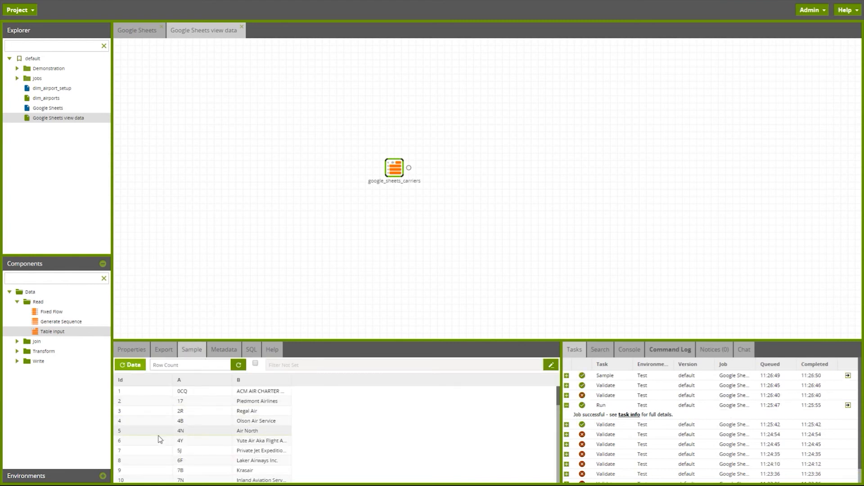
pyautogui.moveTo(280, 438)
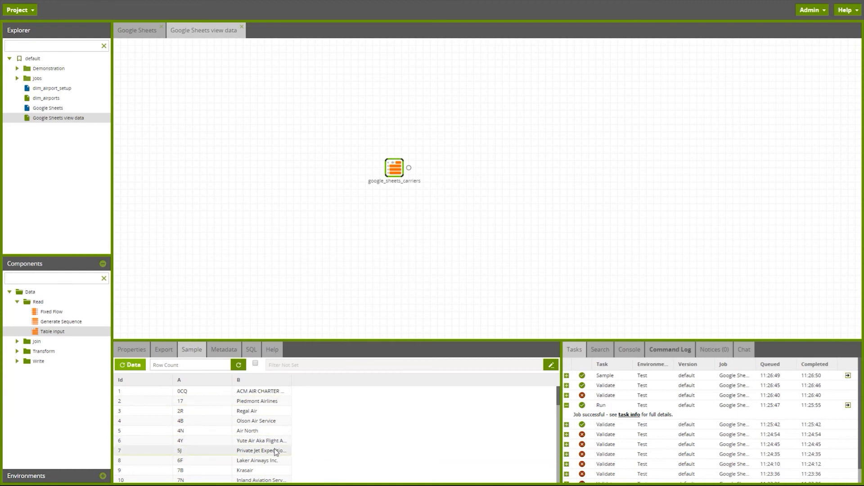
pyautogui.moveTo(259, 465)
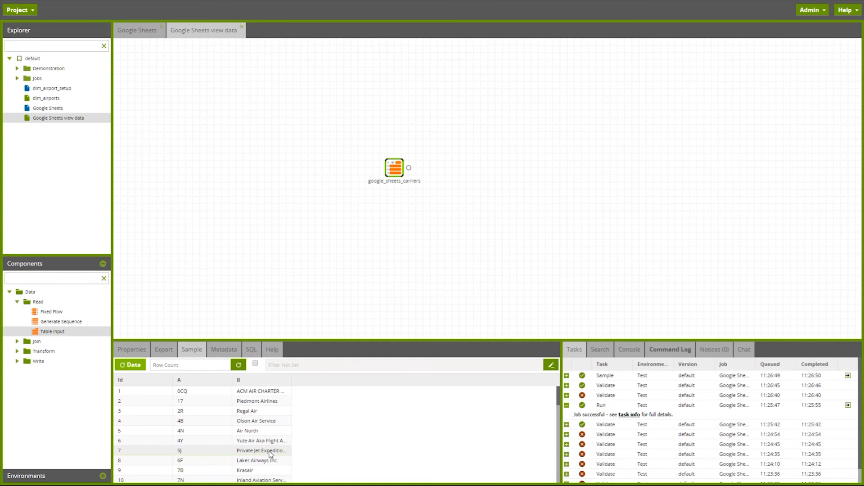
pyautogui.moveTo(267, 453)
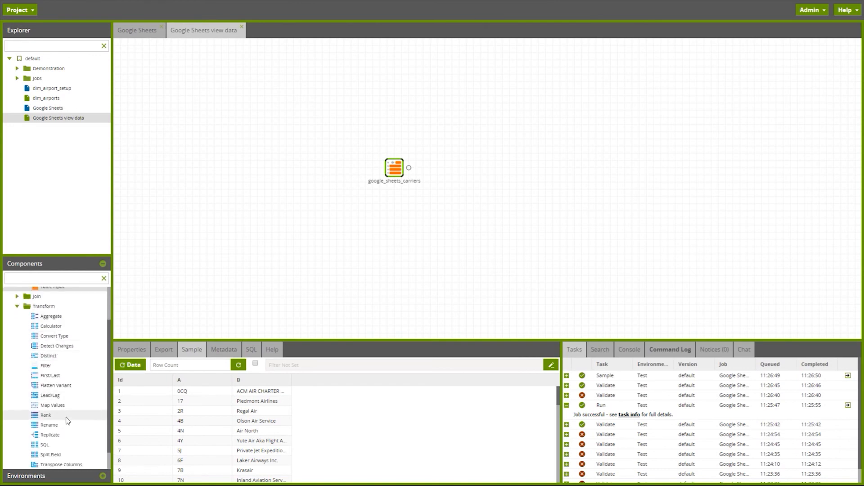
pyautogui.moveTo(66, 426)
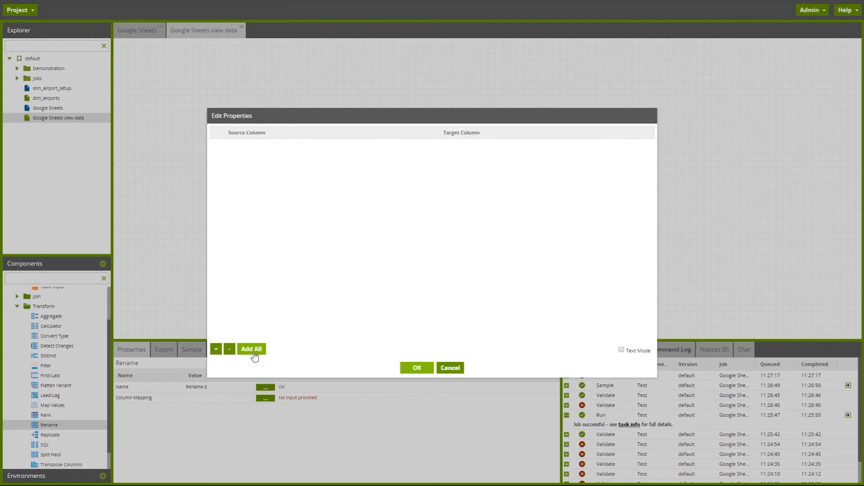
# Step: Map all carriers columns in the Rename step, renaming Id, A, B to row_number, carrier_code, carrier_name
pyautogui.click(251, 348)
pyautogui.write('row_n')
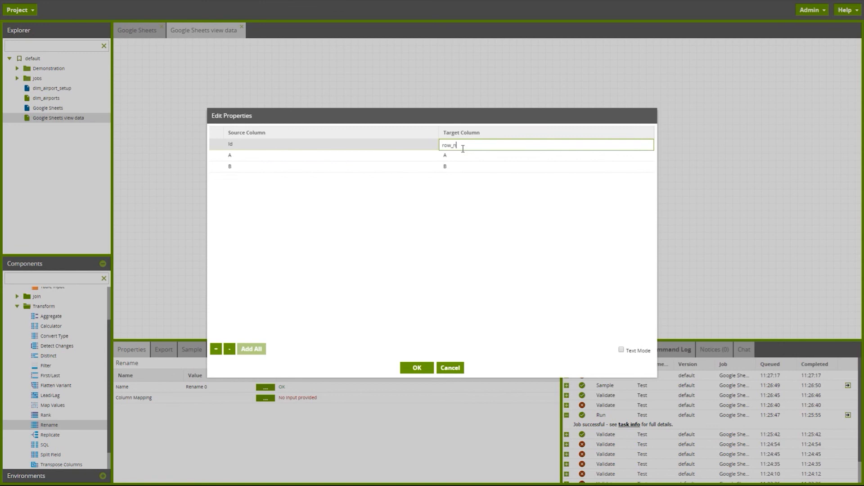
pyautogui.write('umber')
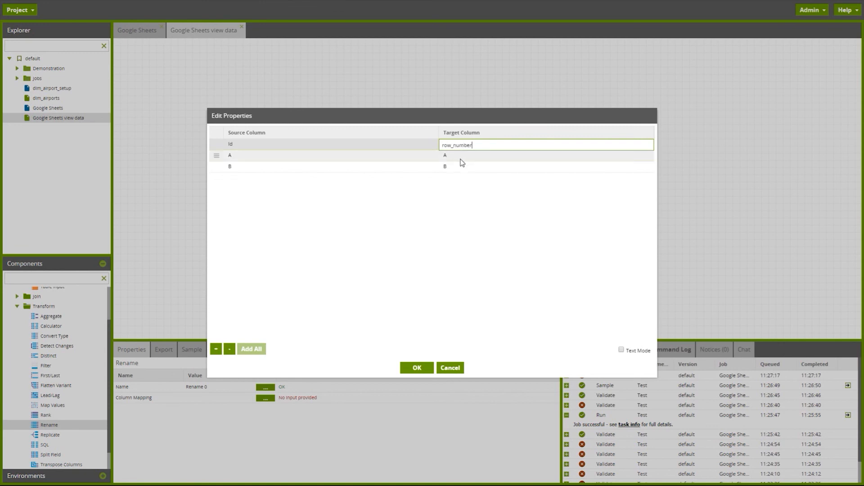
pyautogui.write('carrier_code')
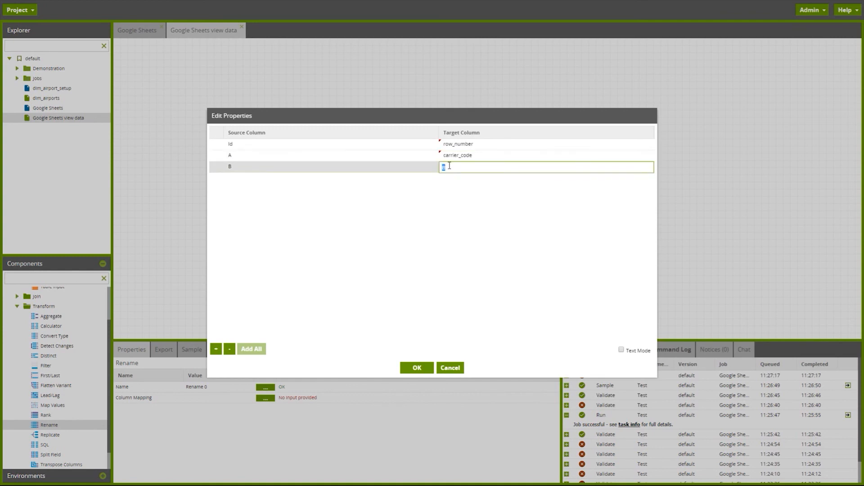
pyautogui.write('carrier_name')
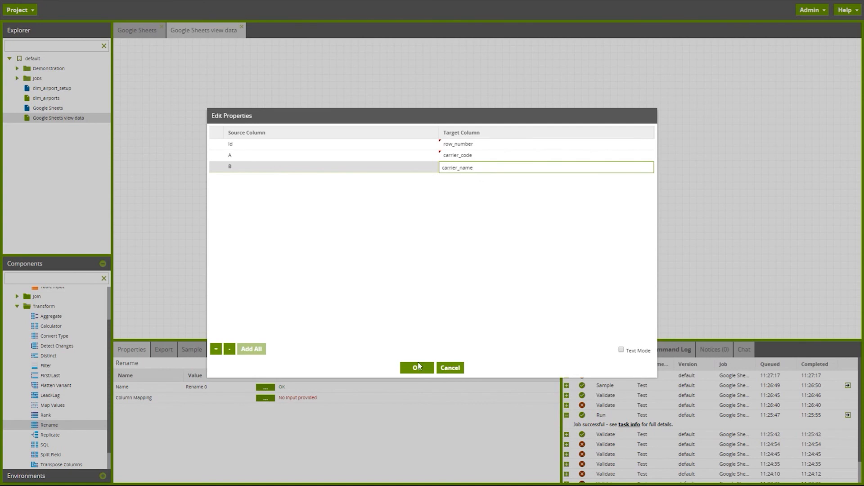
pyautogui.click(417, 367)
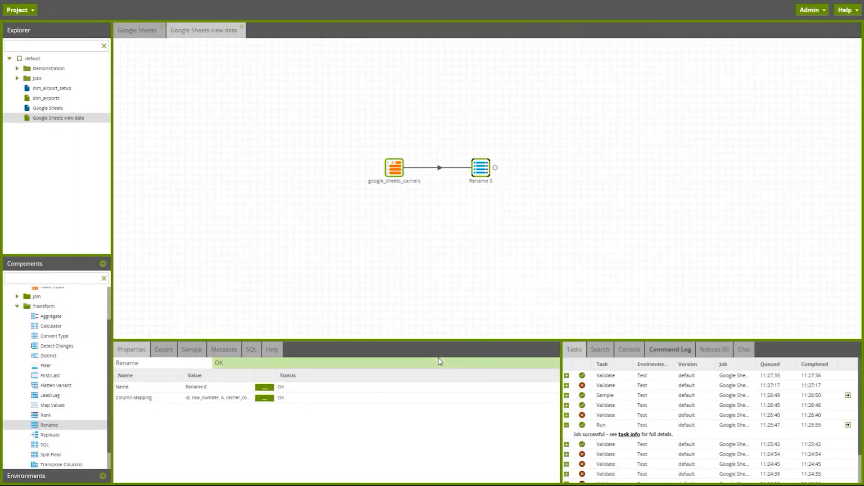
pyautogui.moveTo(203, 356)
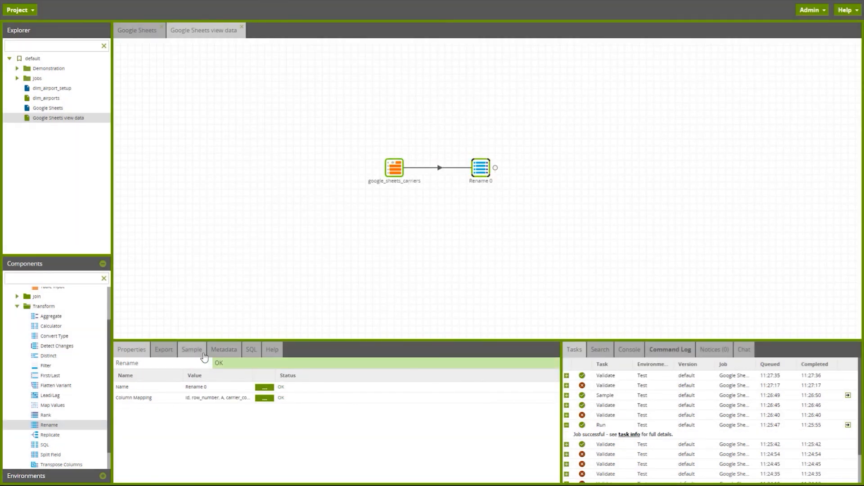
# Step: Load sample rows from the Rename step showing row_number, carrier_code and carrier_name
pyautogui.click(192, 350)
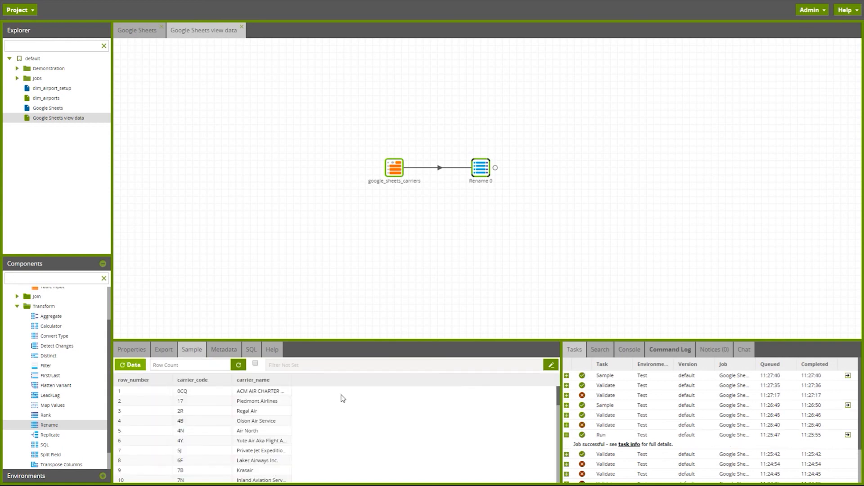